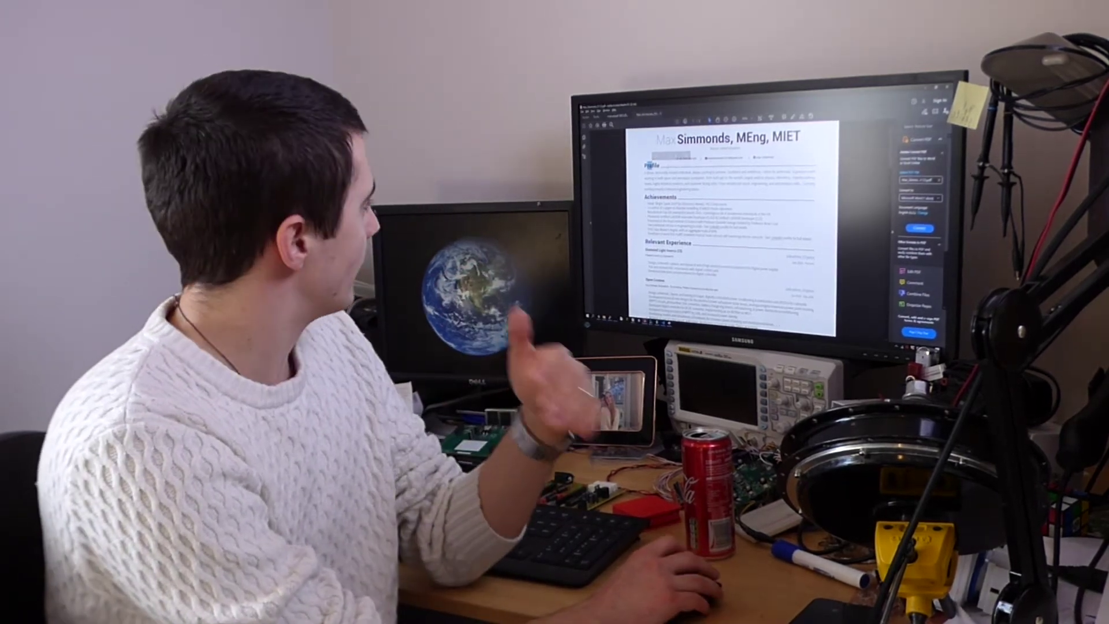
{"action": "scroll", "scroll_direction": "down", "scroll_amount": 3}
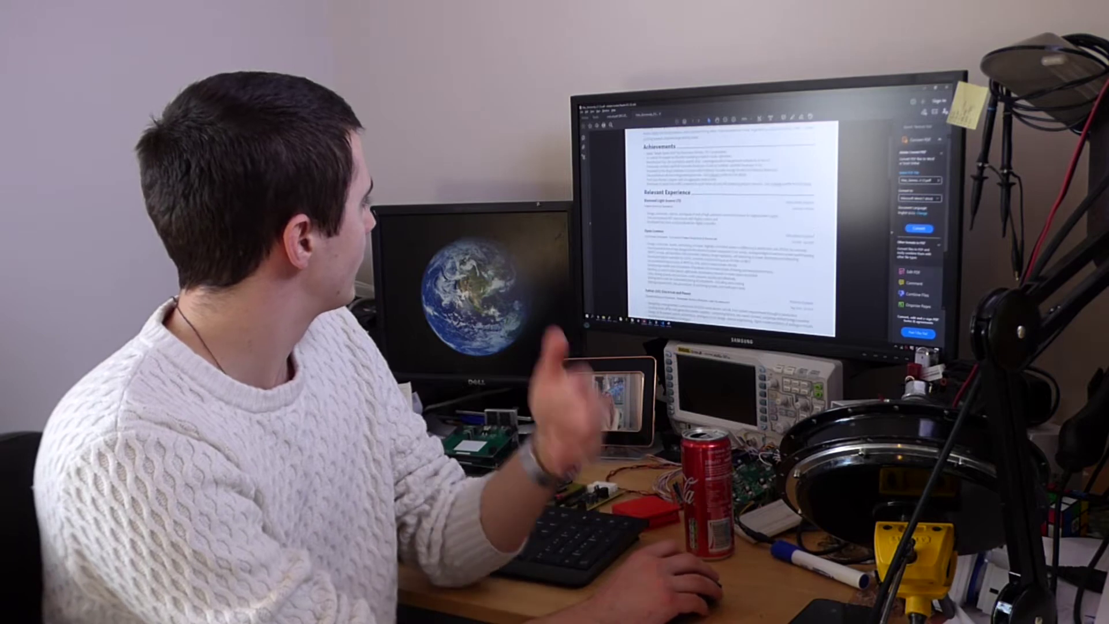